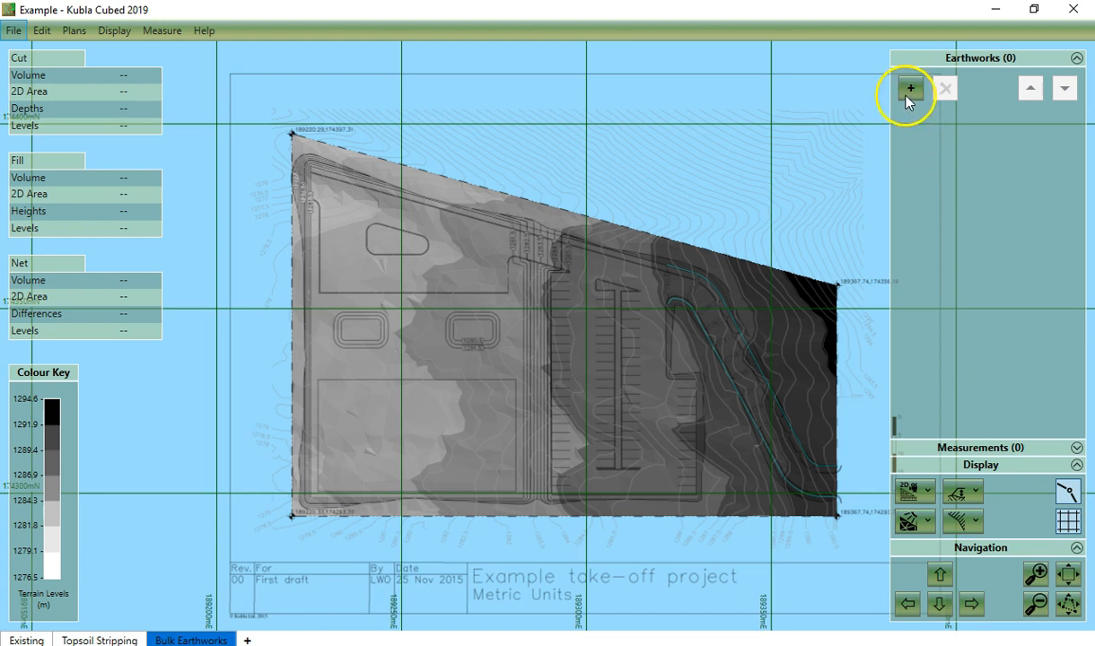
# Add a new proposed earthworks surface from the Earthworks panel
pyautogui.click(908, 88)
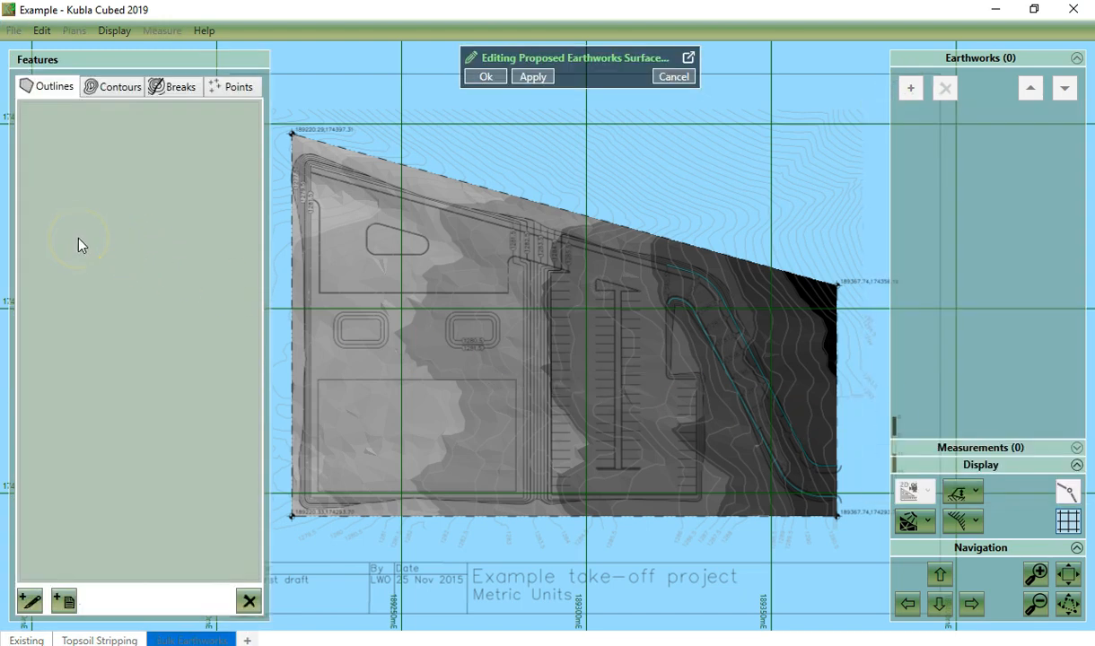
pyautogui.moveTo(122, 178)
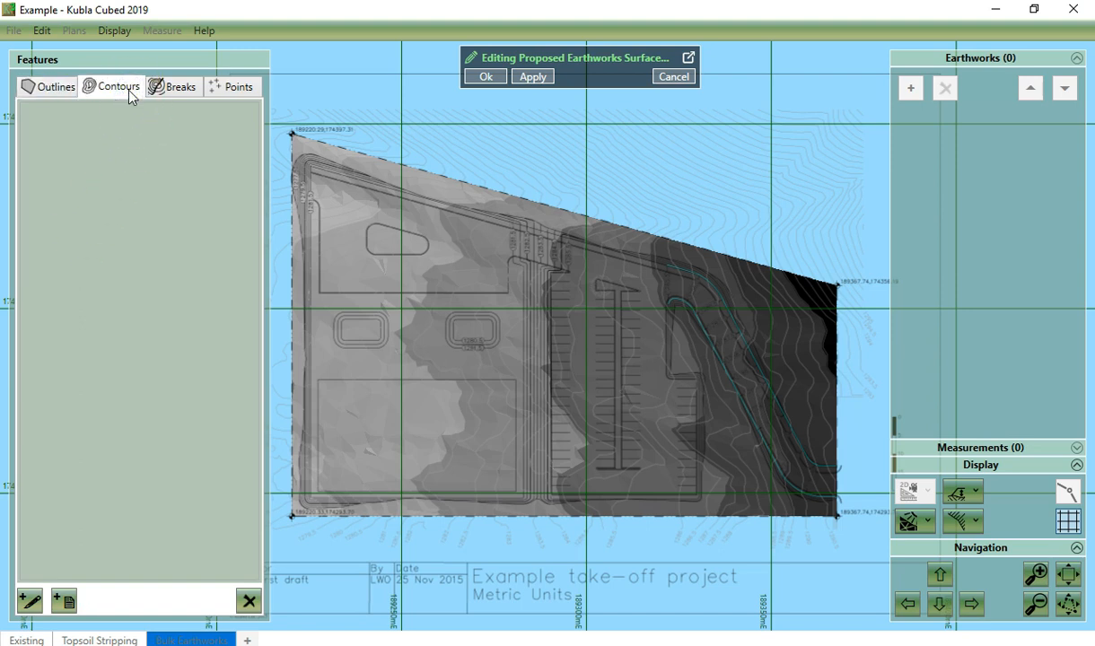
pyautogui.moveTo(176, 86)
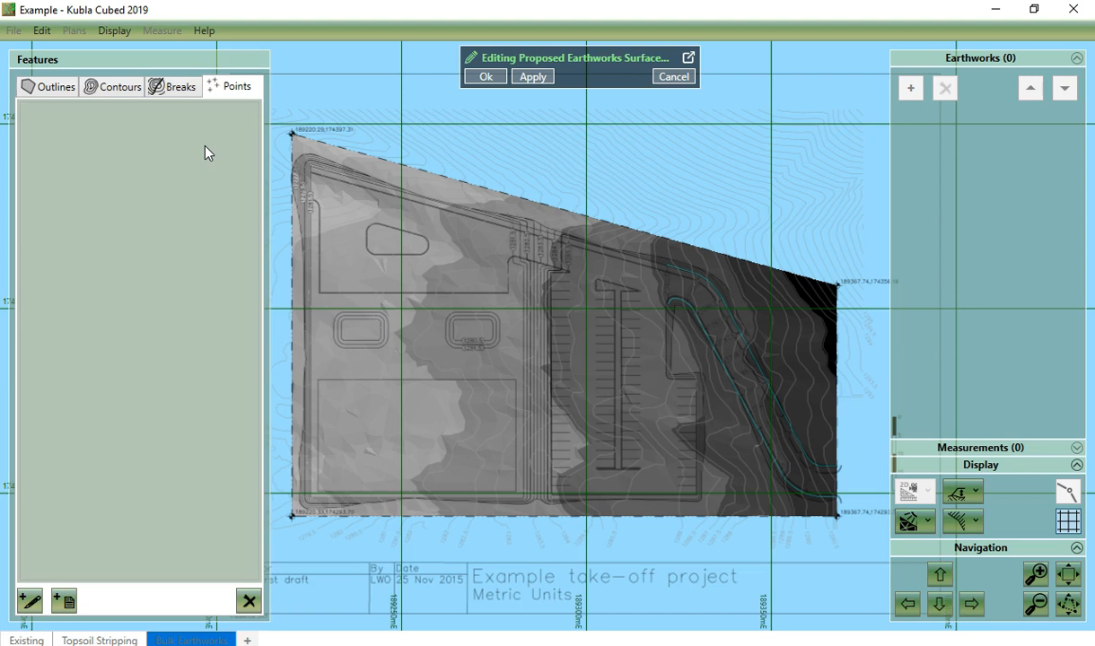
pyautogui.moveTo(298, 65)
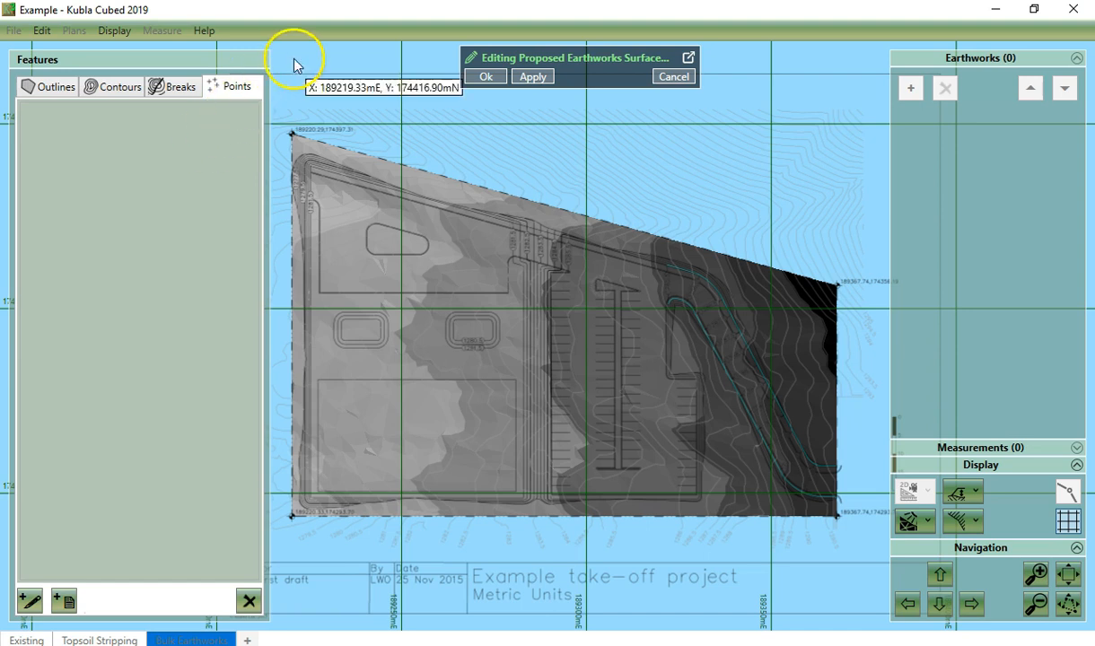
pyautogui.moveTo(392, 101)
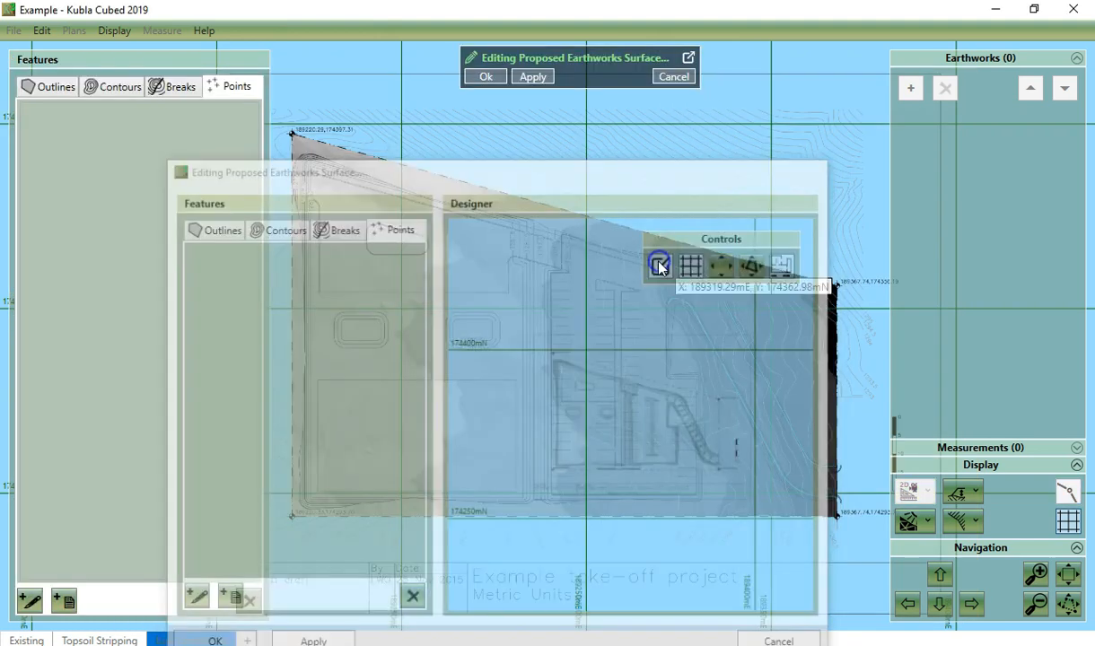
pyautogui.click(413, 596)
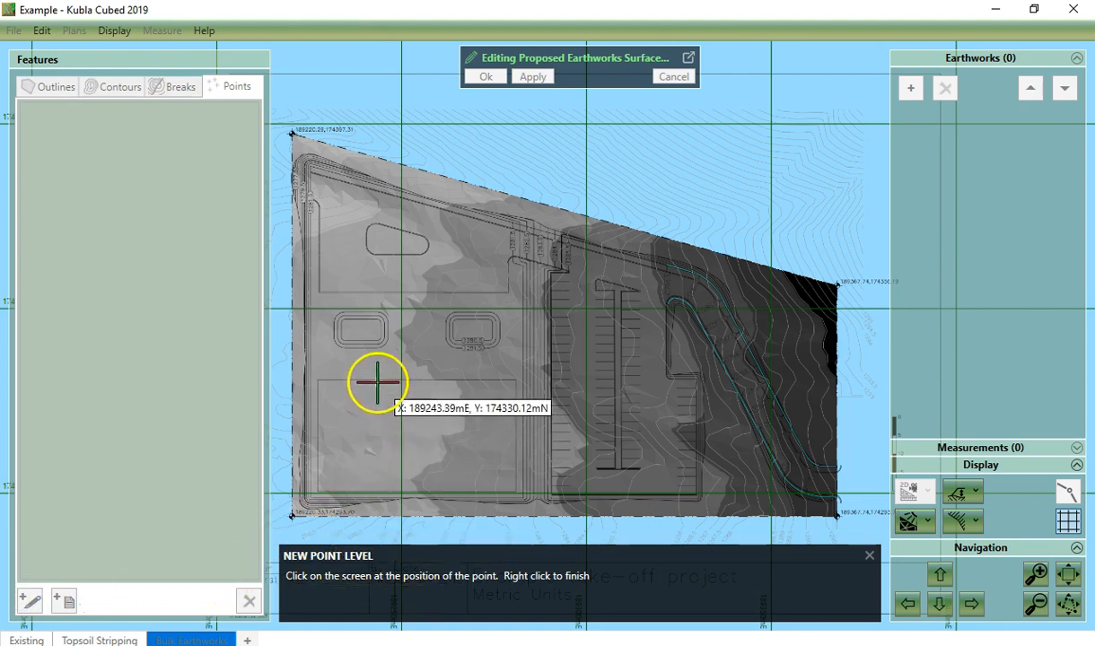
pyautogui.click(358, 333)
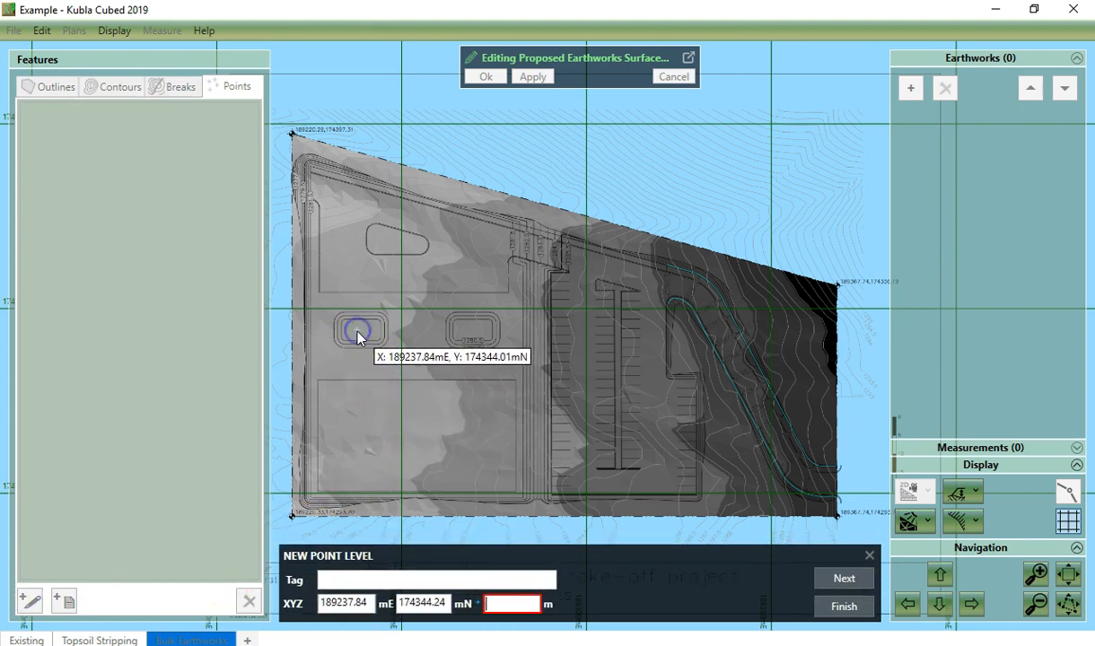
pyautogui.write('1280.50')
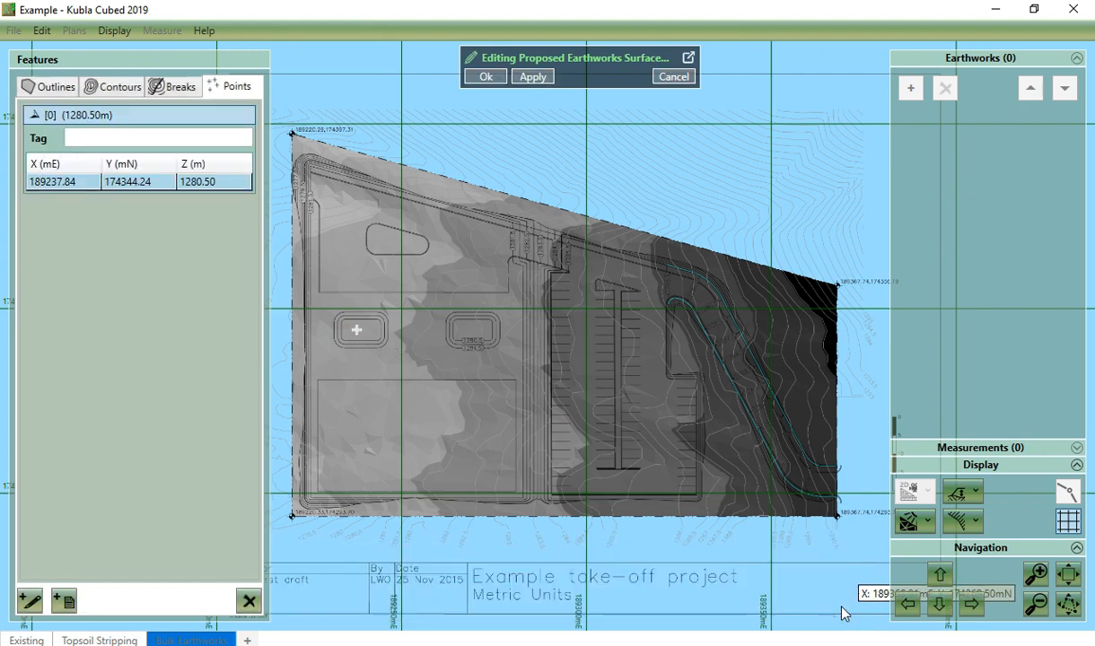
pyautogui.moveTo(525, 466)
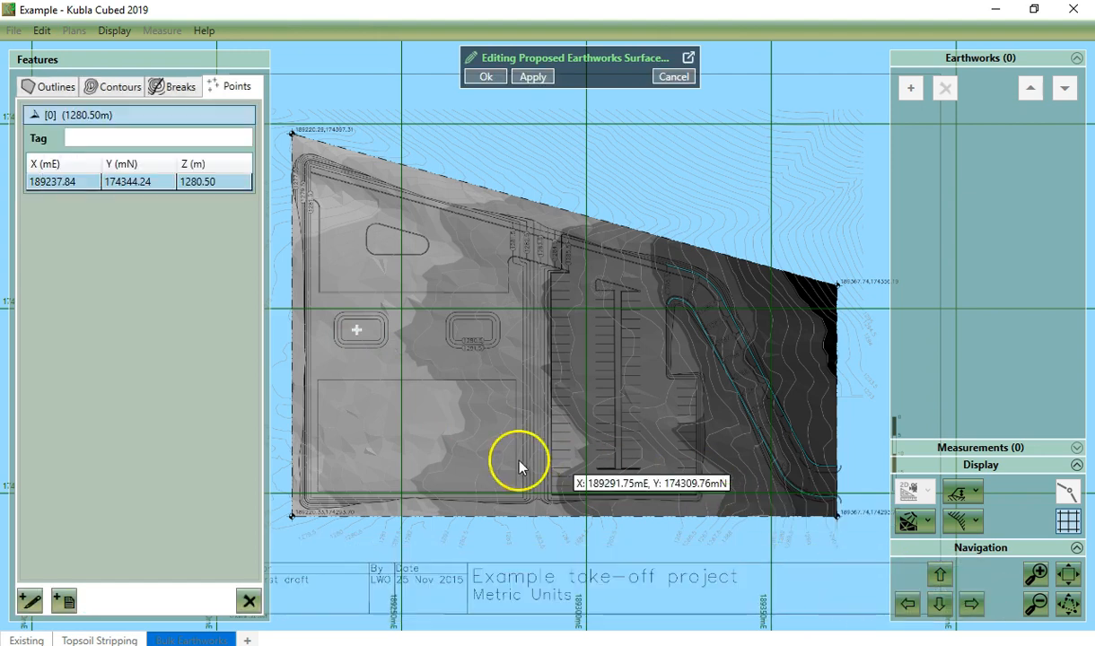
pyautogui.click(248, 600)
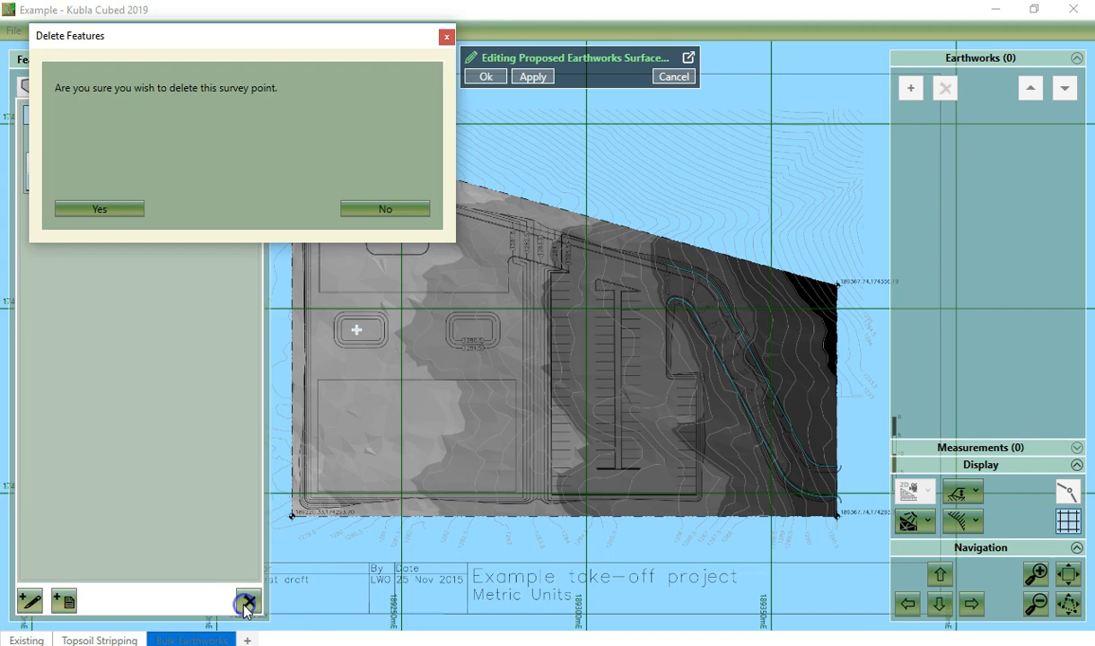
pyautogui.click(99, 208)
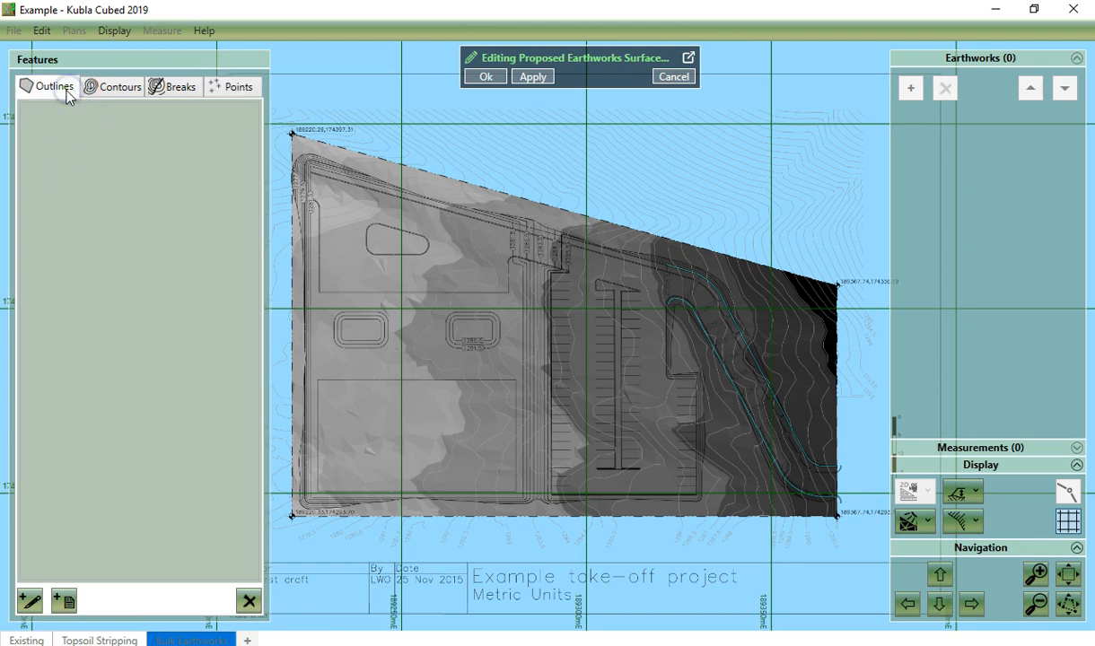
# Load outlines from Example.dxf and list its importable layers
pyautogui.click(63, 599)
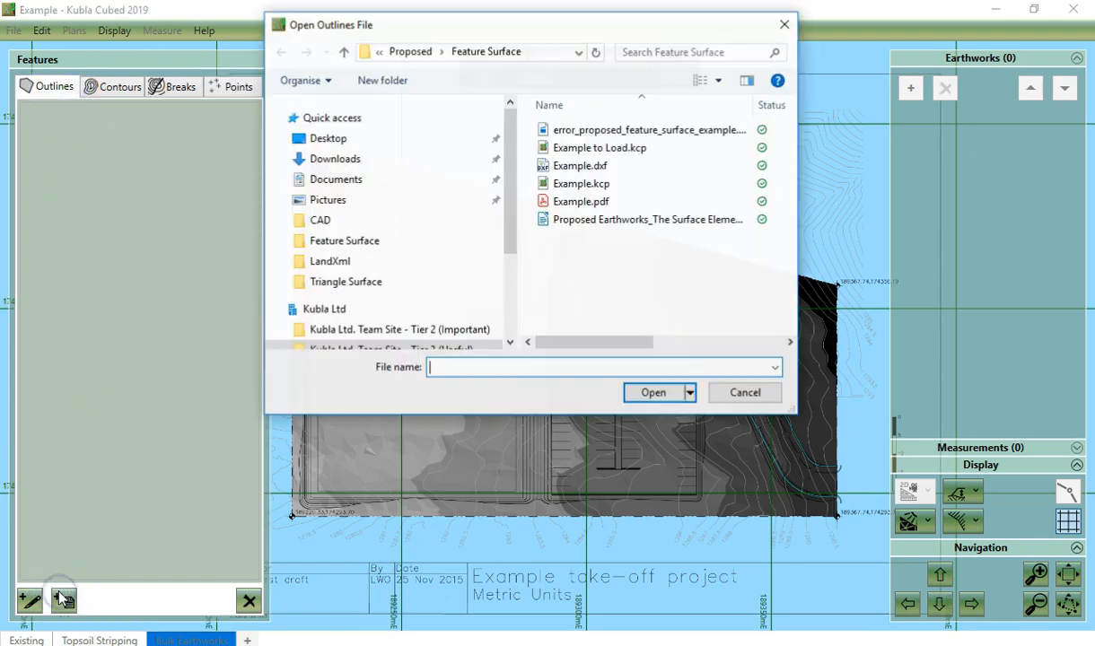
pyautogui.click(580, 165)
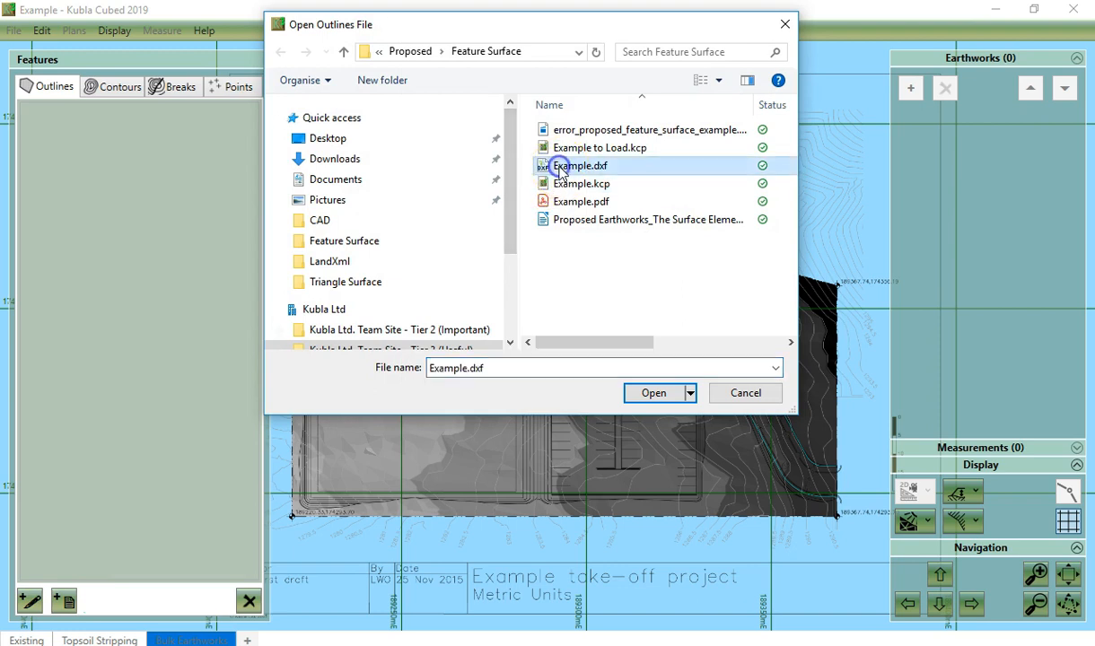
pyautogui.click(654, 392)
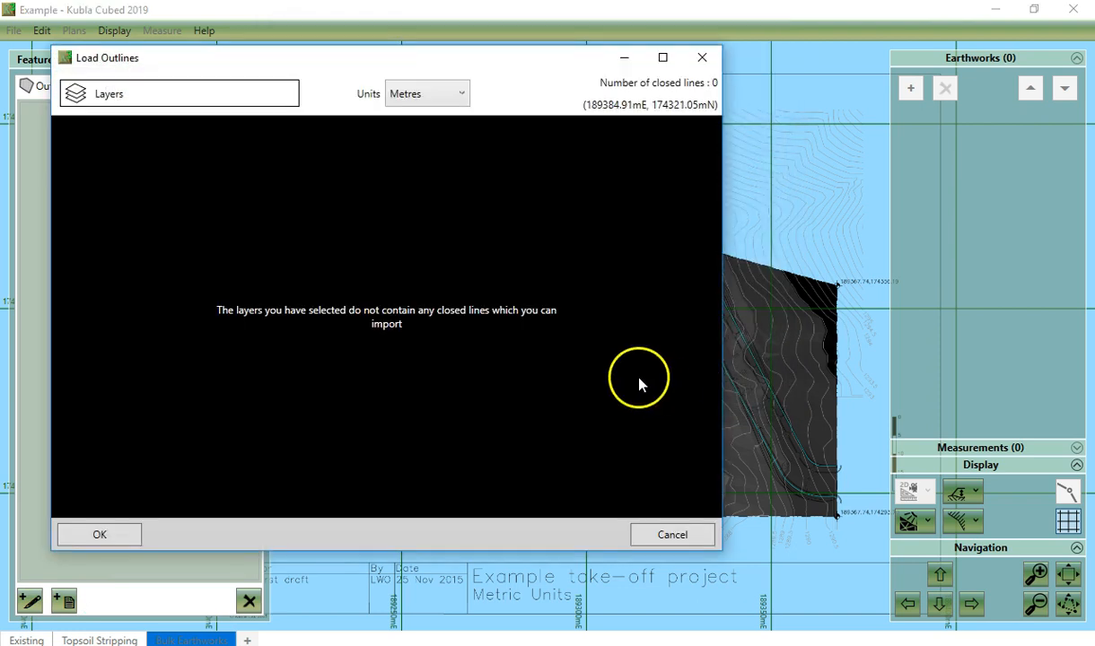
pyautogui.click(179, 94)
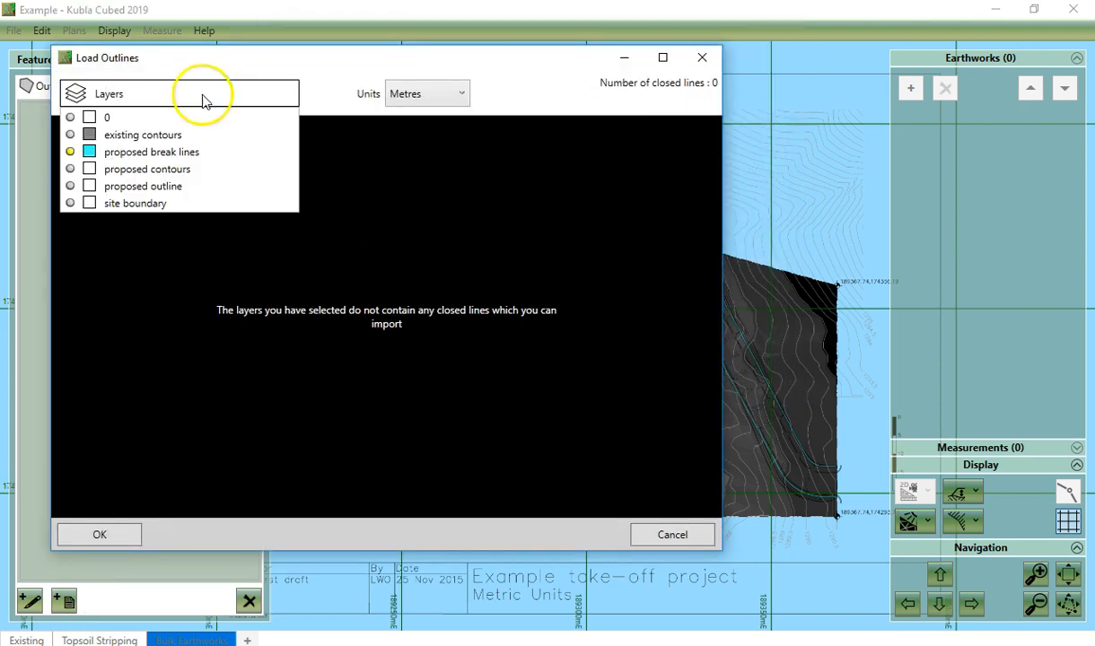
# Import the 'proposed outline' layer as the boundary and accept the surface
pyautogui.click(70, 185)
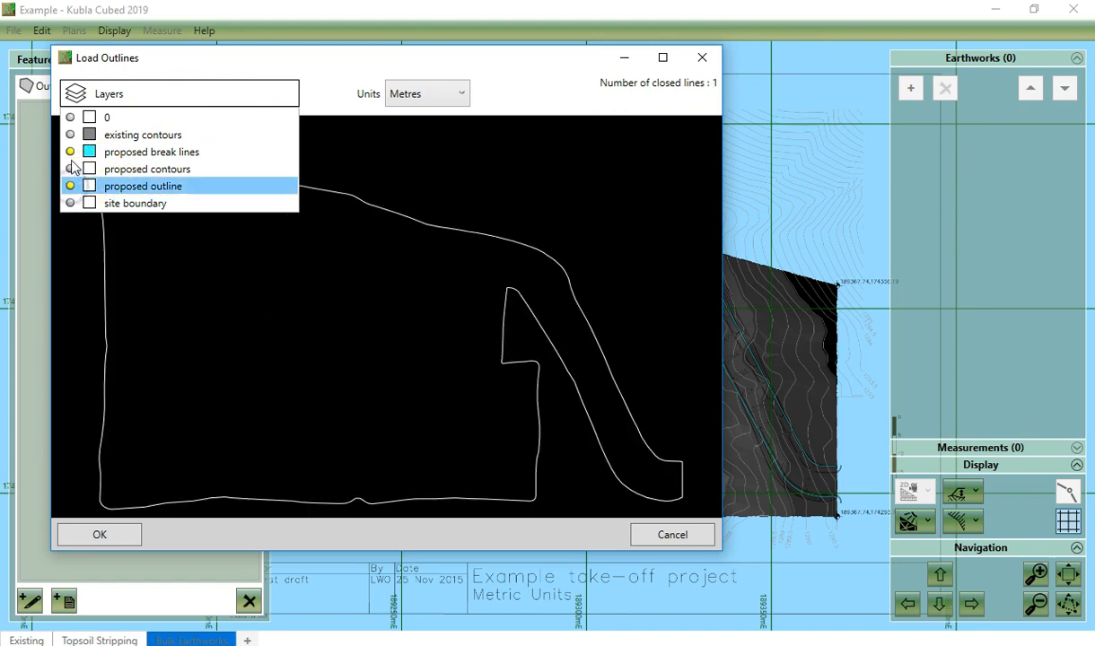
pyautogui.click(151, 151)
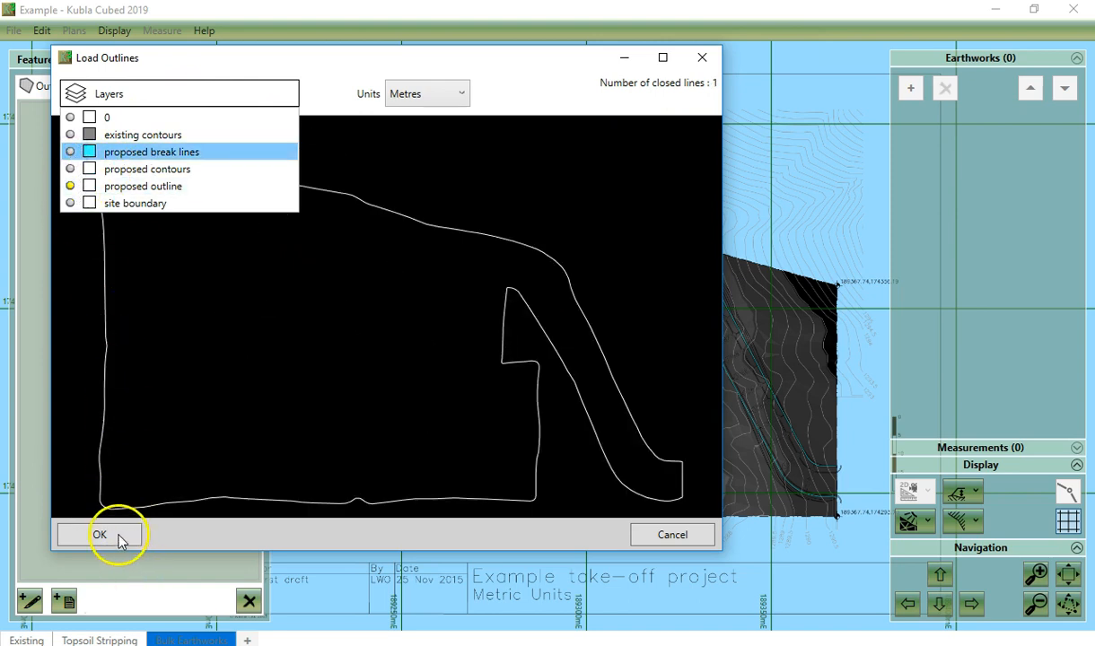
pyautogui.click(100, 535)
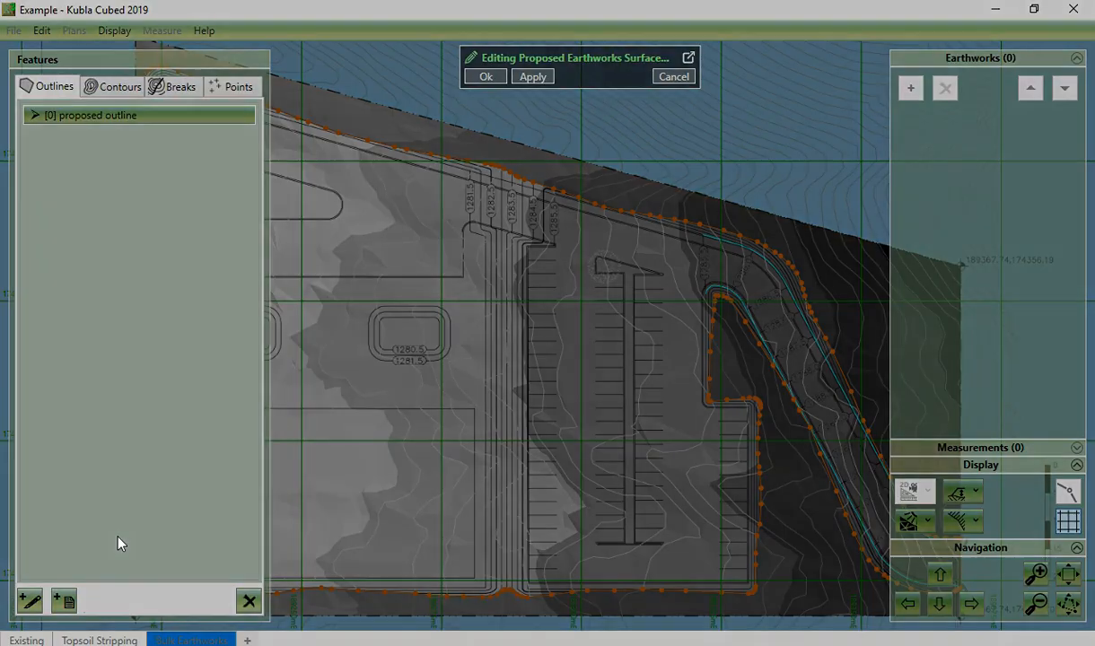
pyautogui.click(485, 75)
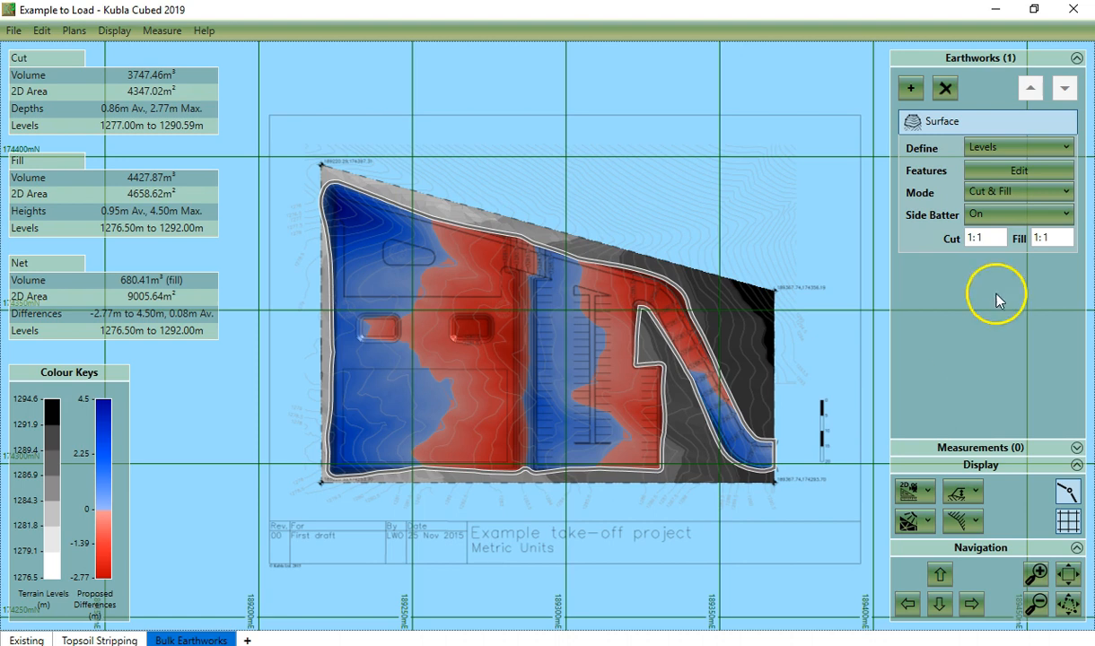
# Reopen the surface for editing and select imported outline [0] as its only feature
pyautogui.click(1019, 170)
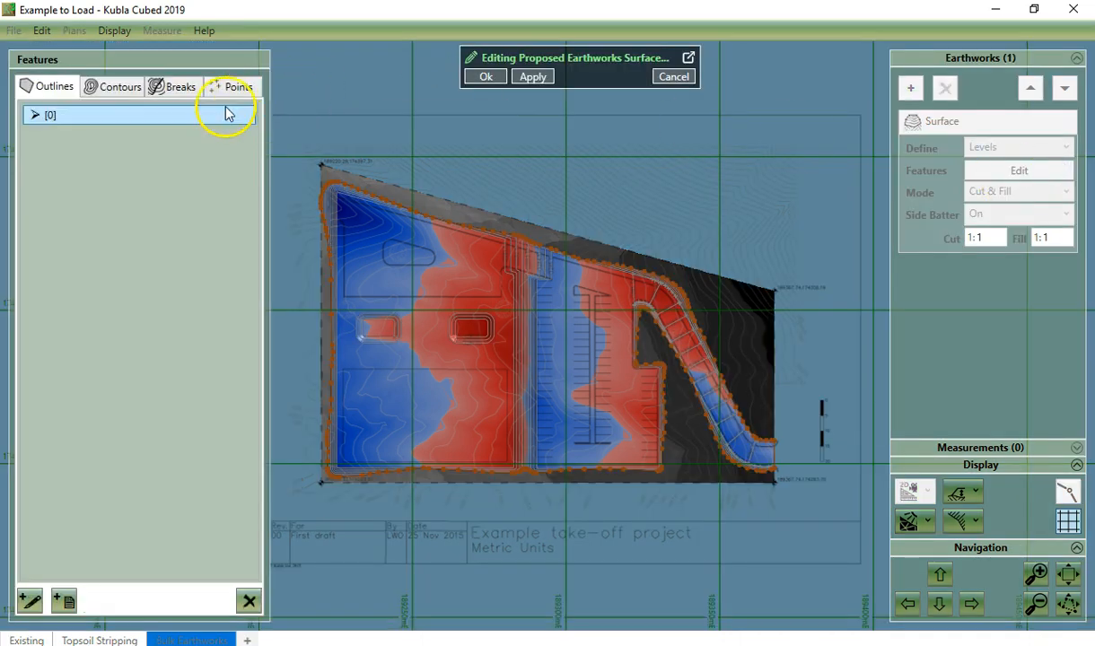
pyautogui.click(50, 115)
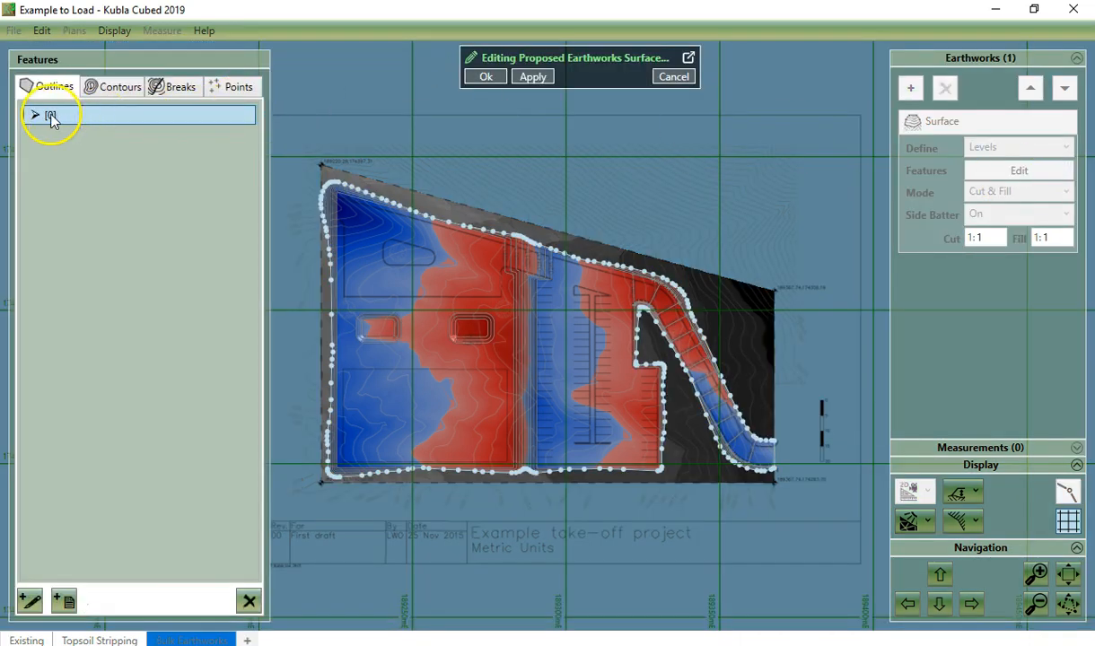
pyautogui.click(36, 115)
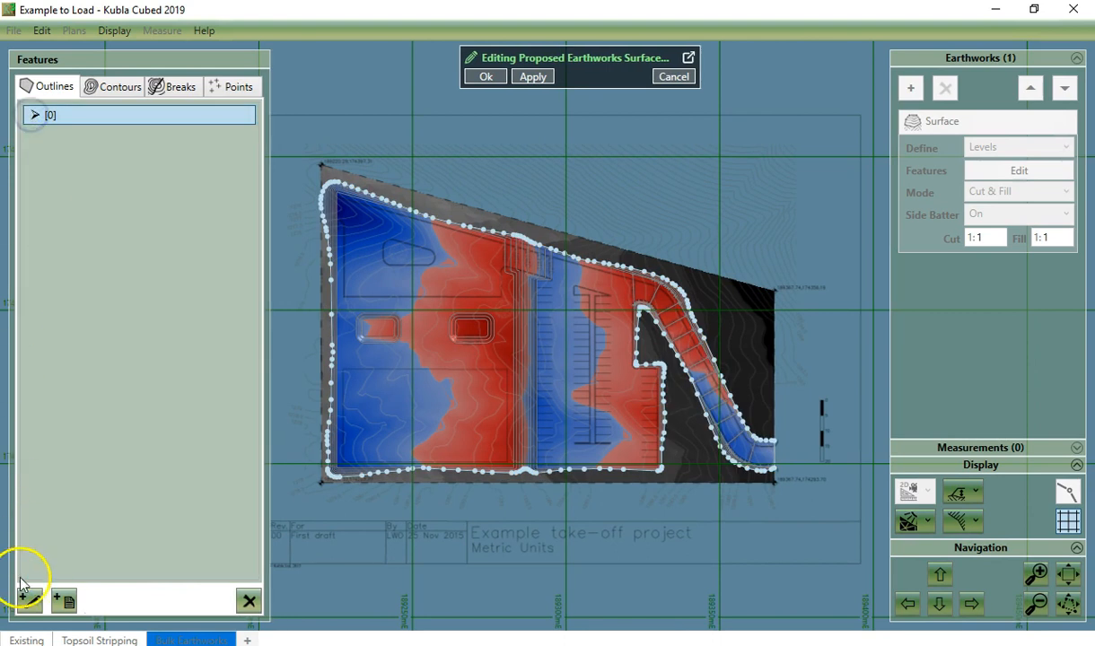
pyautogui.click(28, 600)
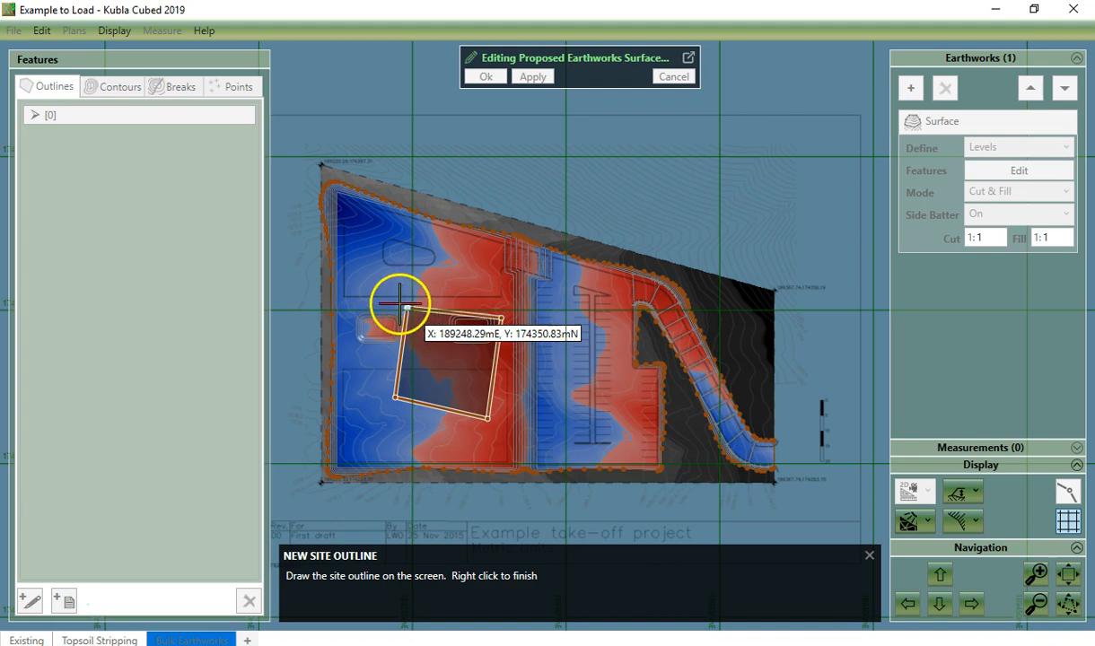
pyautogui.rightClick(398, 303)
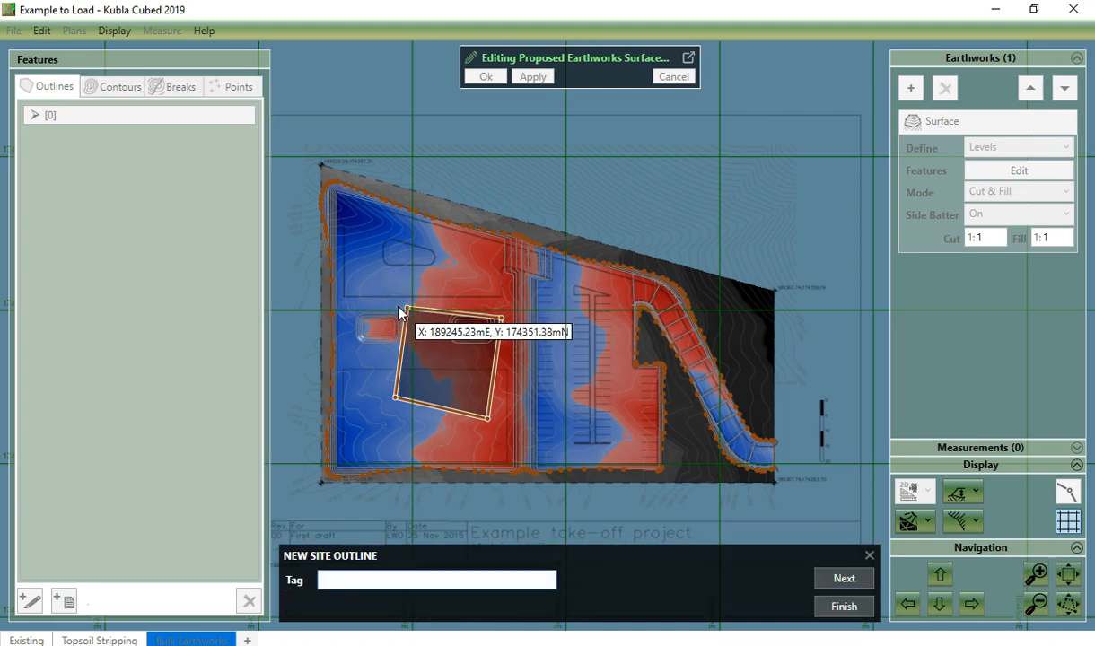
pyautogui.moveTo(574, 344)
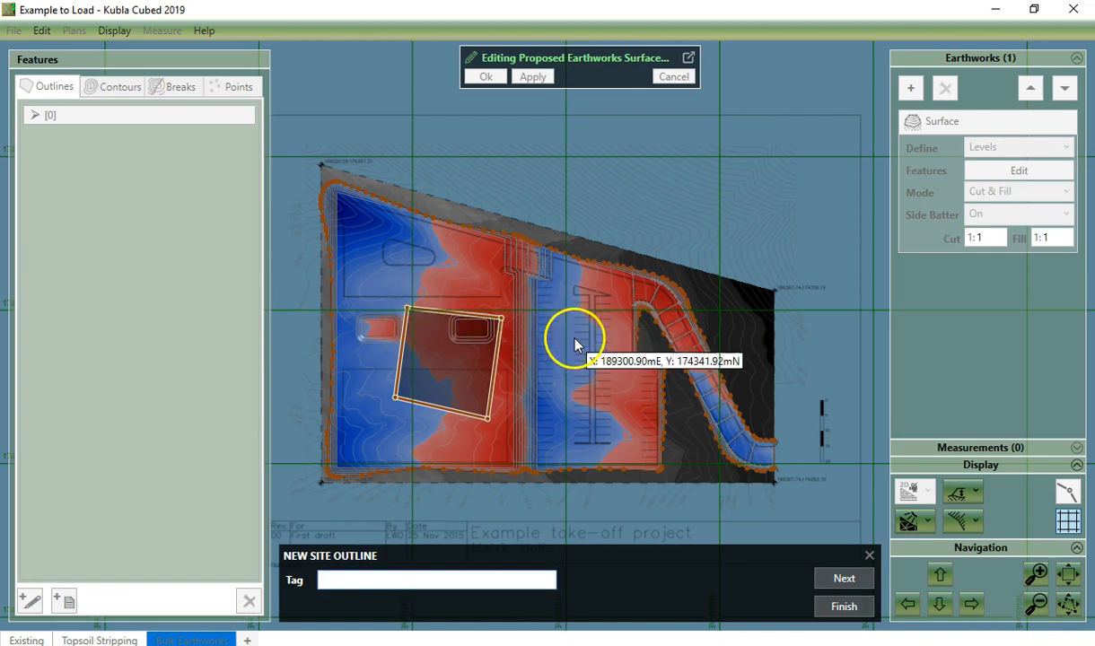
pyautogui.moveTo(595, 415)
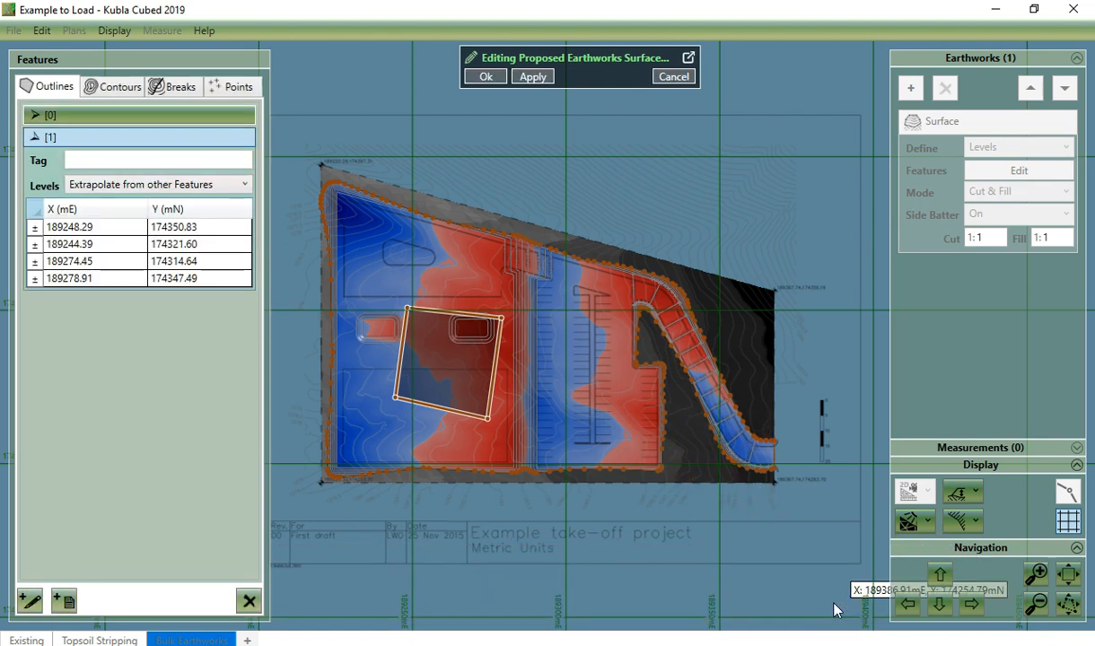
pyautogui.click(248, 600)
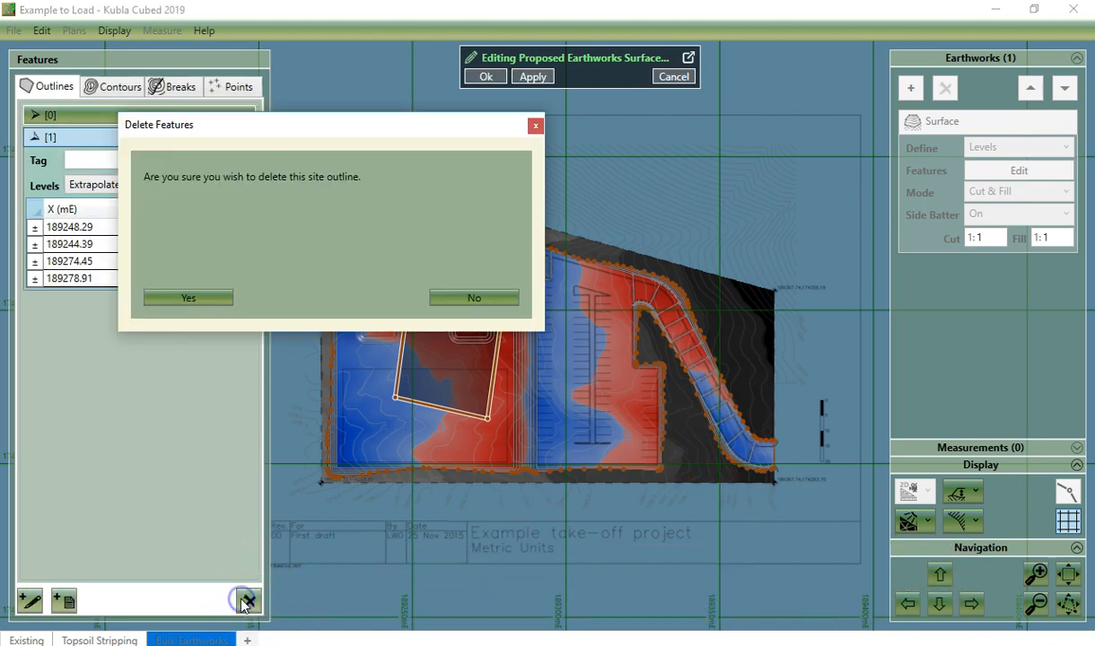
pyautogui.click(187, 298)
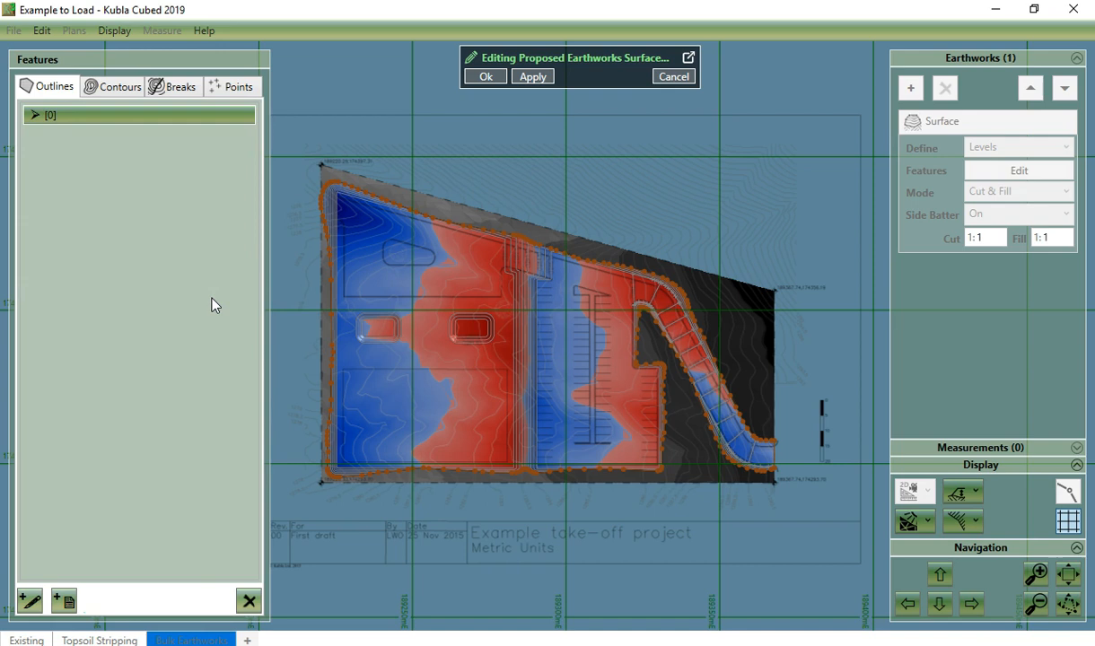
pyautogui.moveTo(129, 171)
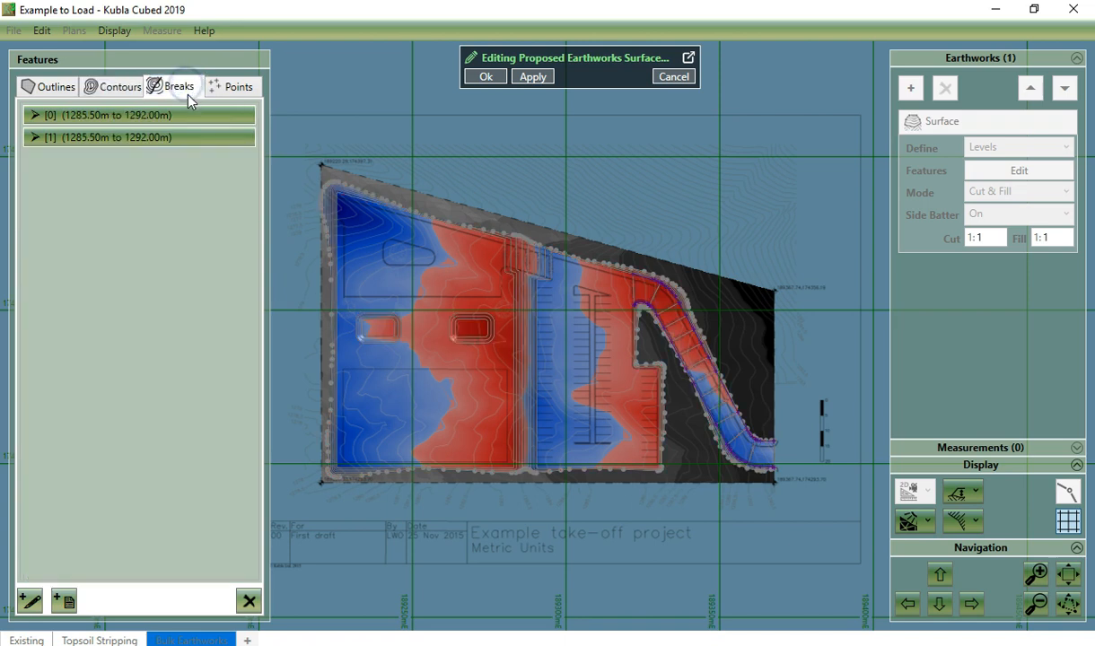
# Add a 1280.50 m point level on the left pad, then delete it again
pyautogui.click(237, 86)
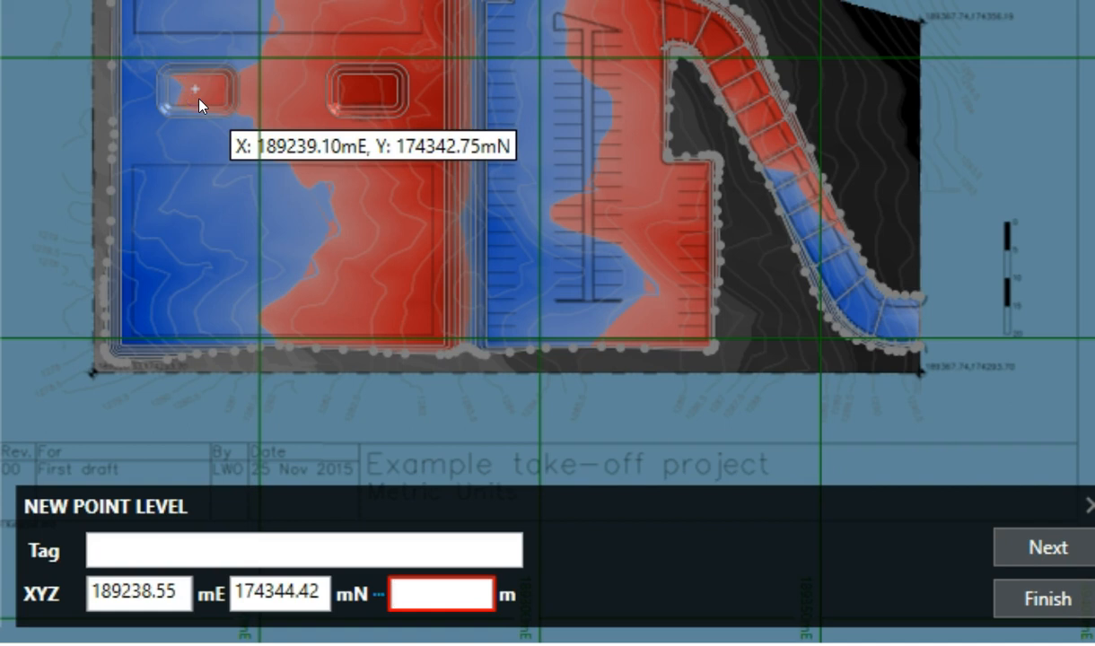
pyautogui.write('128')
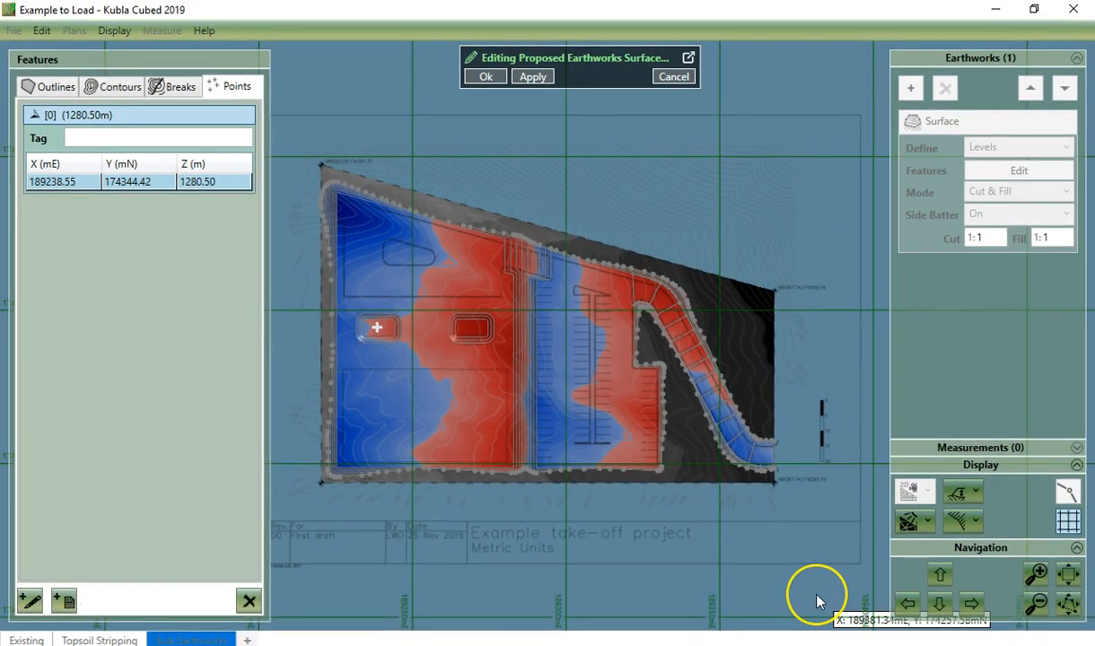
pyautogui.moveTo(817, 594)
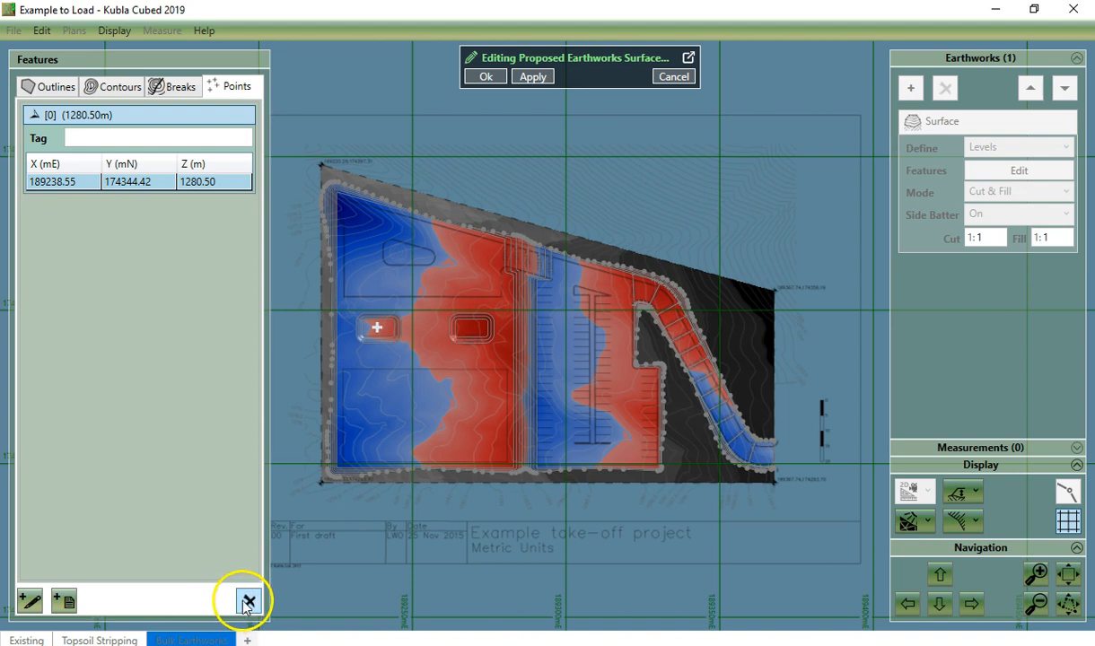
pyautogui.click(247, 599)
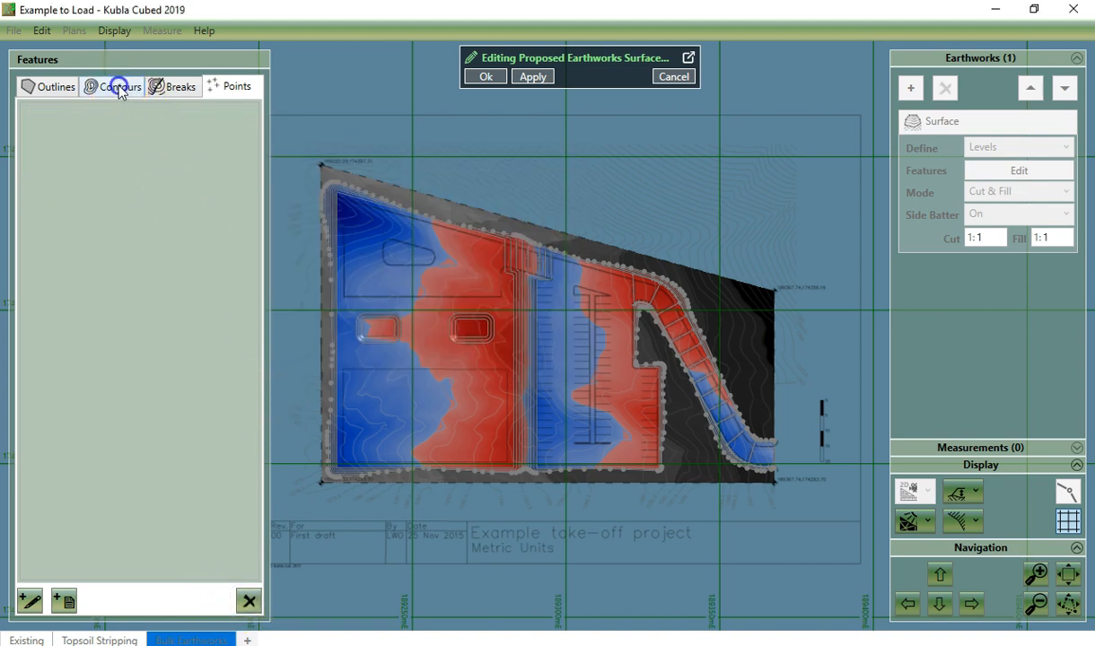
# Select the ramp break line to expand its X/Y/Z table from 1285.50 to 1292.00 m
pyautogui.click(118, 86)
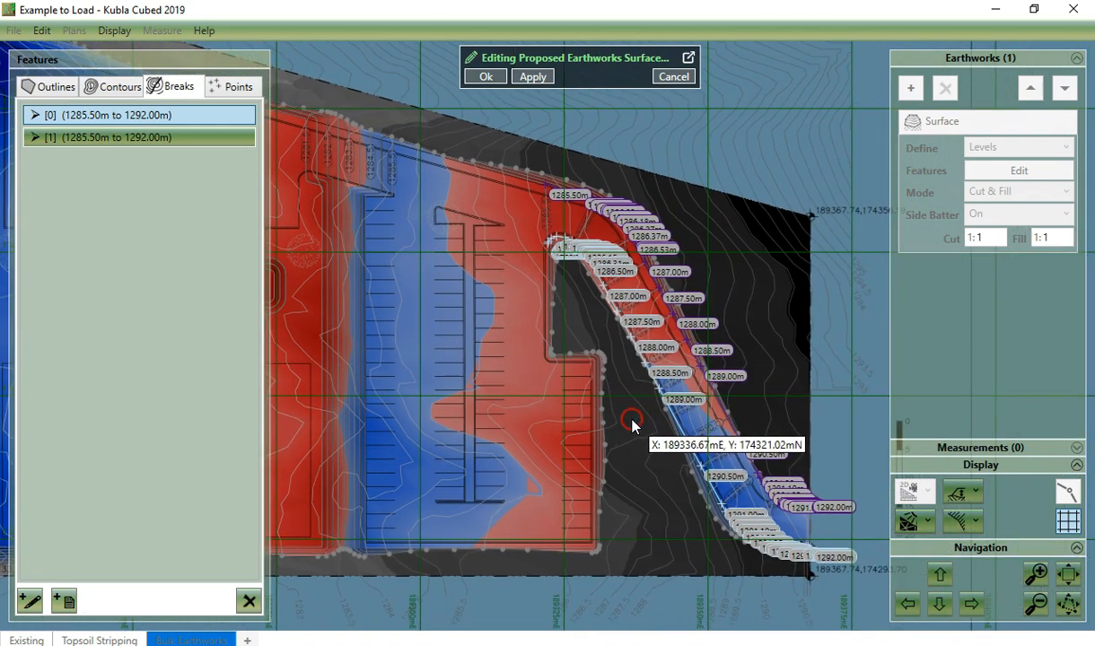
pyautogui.moveTo(628, 410)
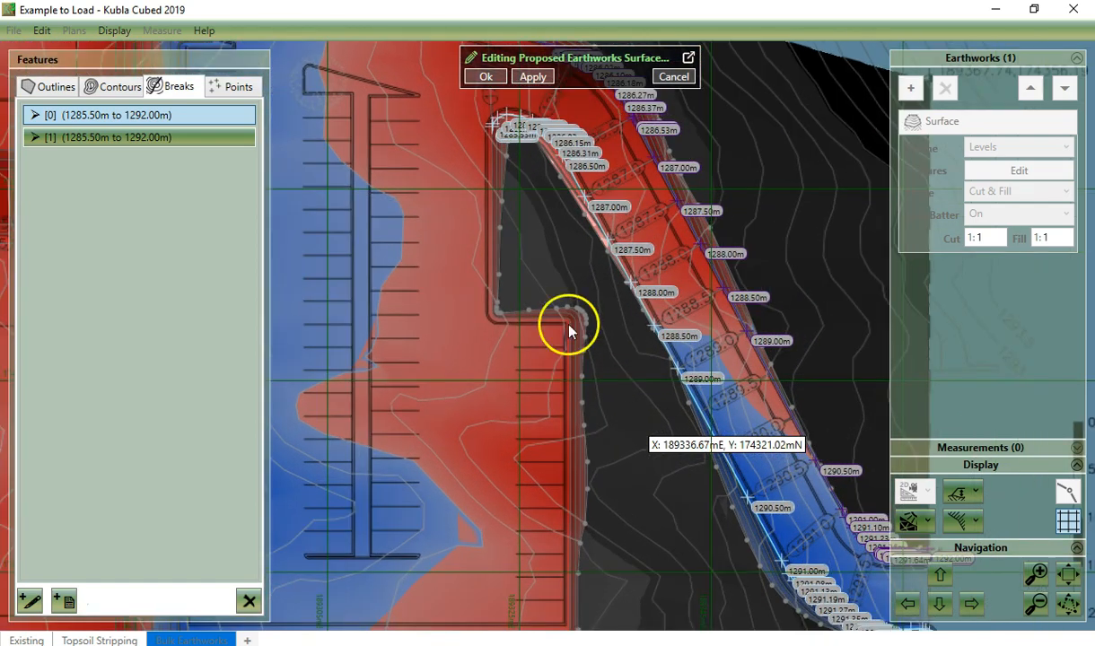
pyautogui.click(34, 115)
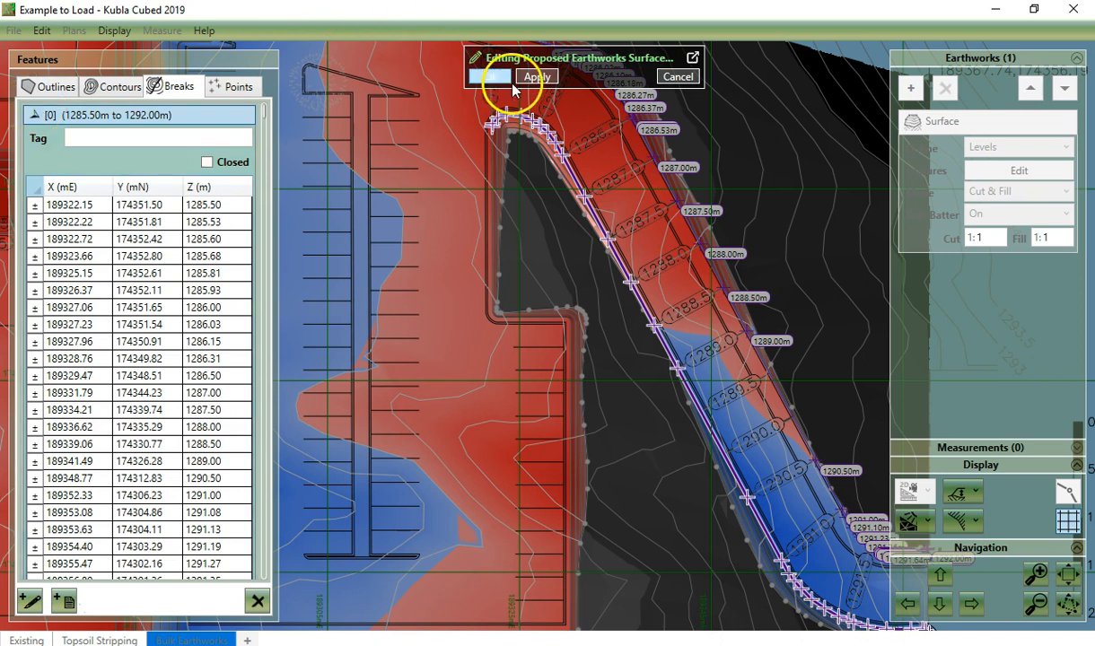
# Apply and OK the feature edits to show cut, fill and net volumes
pyautogui.click(535, 76)
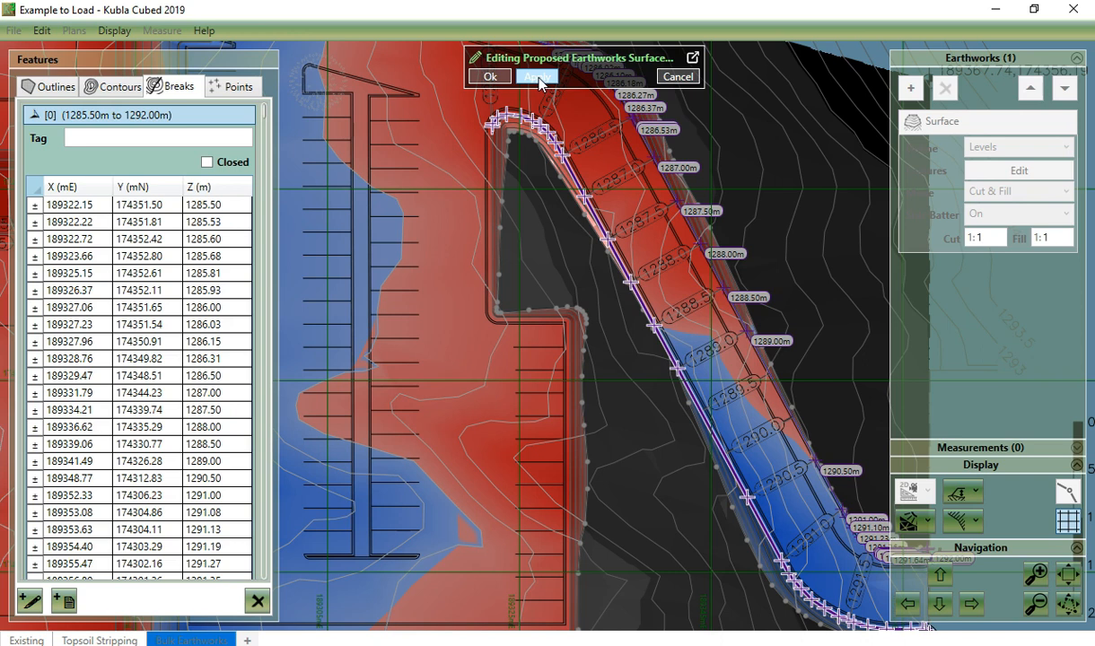
pyautogui.moveTo(490, 76)
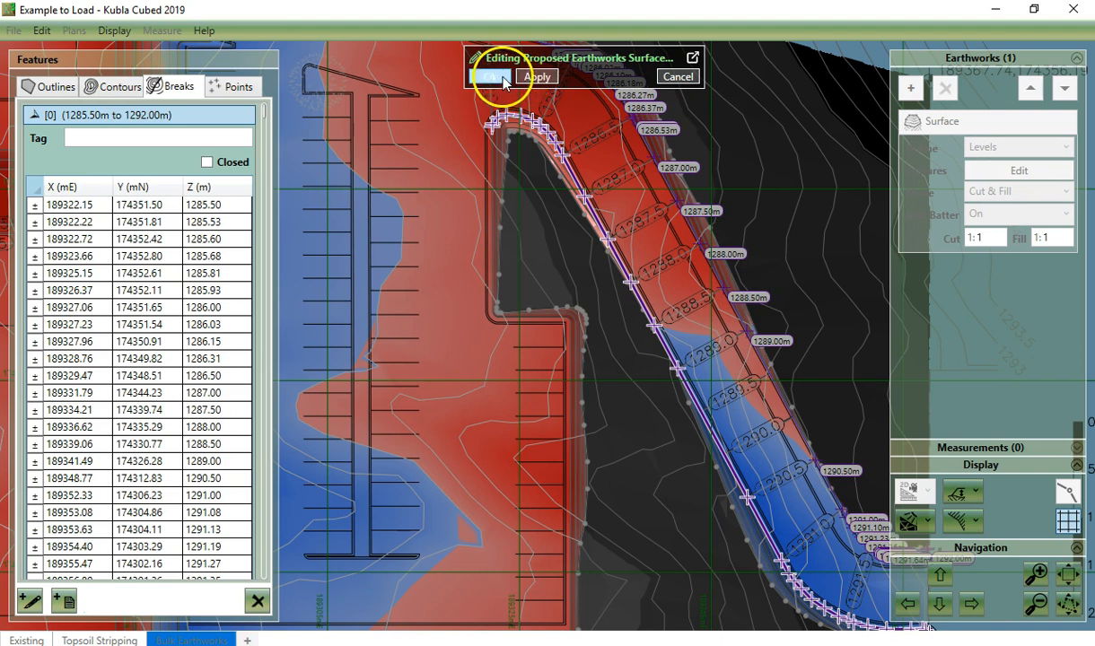
pyautogui.click(538, 75)
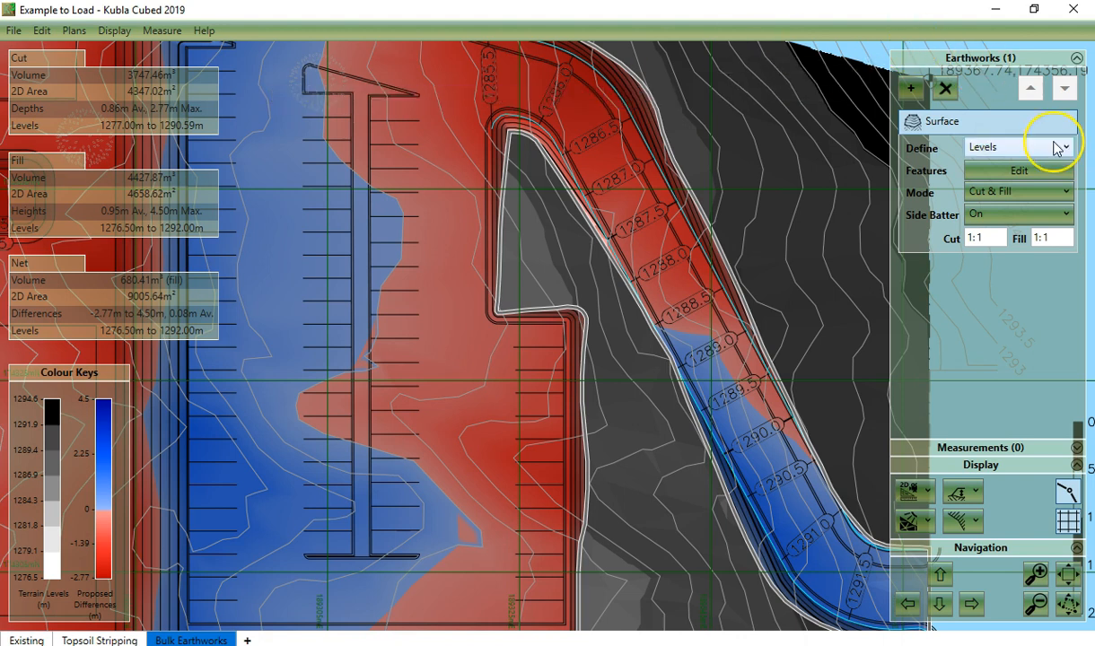
# Define the surface by Levels & Offset with a Z offset of -0.3 m
pyautogui.click(1066, 147)
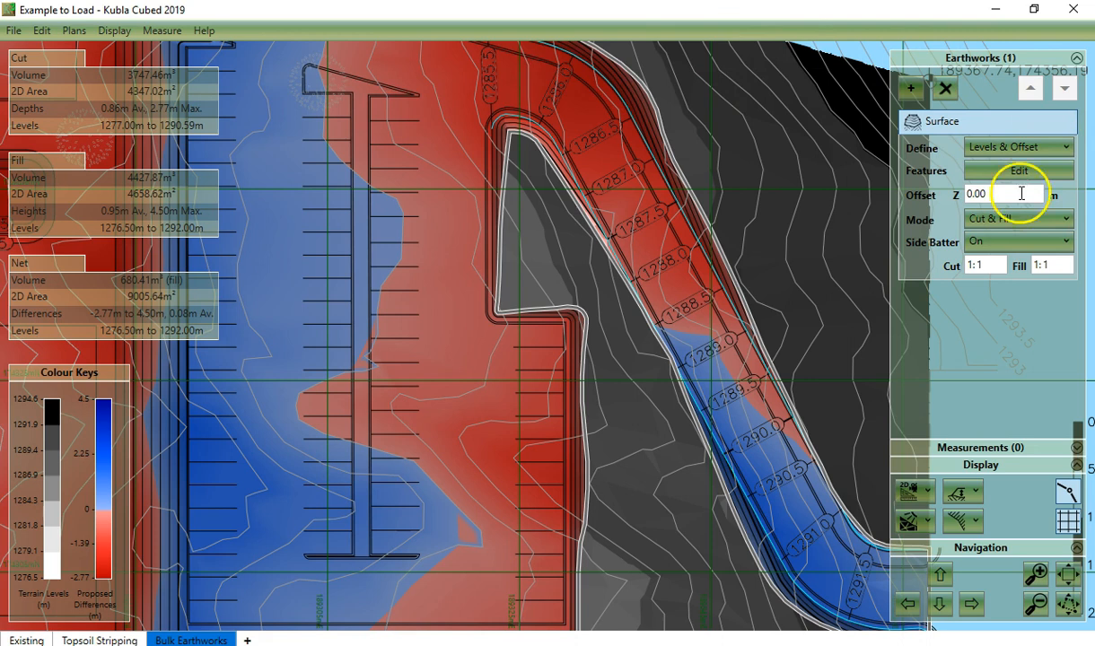
pyautogui.write('-0.3')
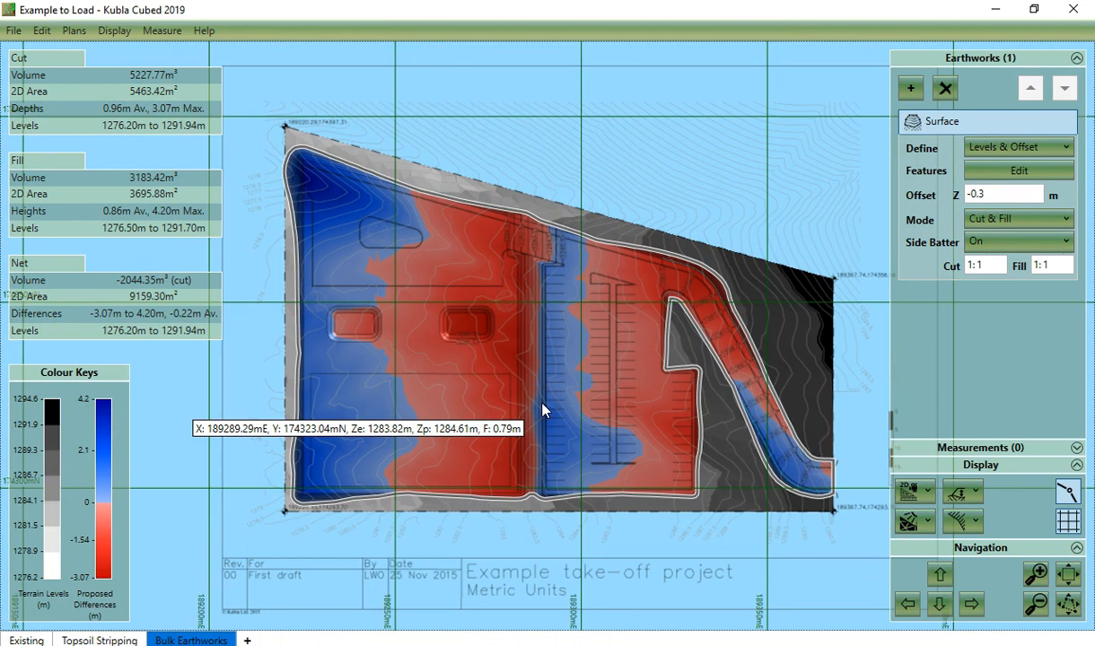
pyautogui.moveTo(1092, 409)
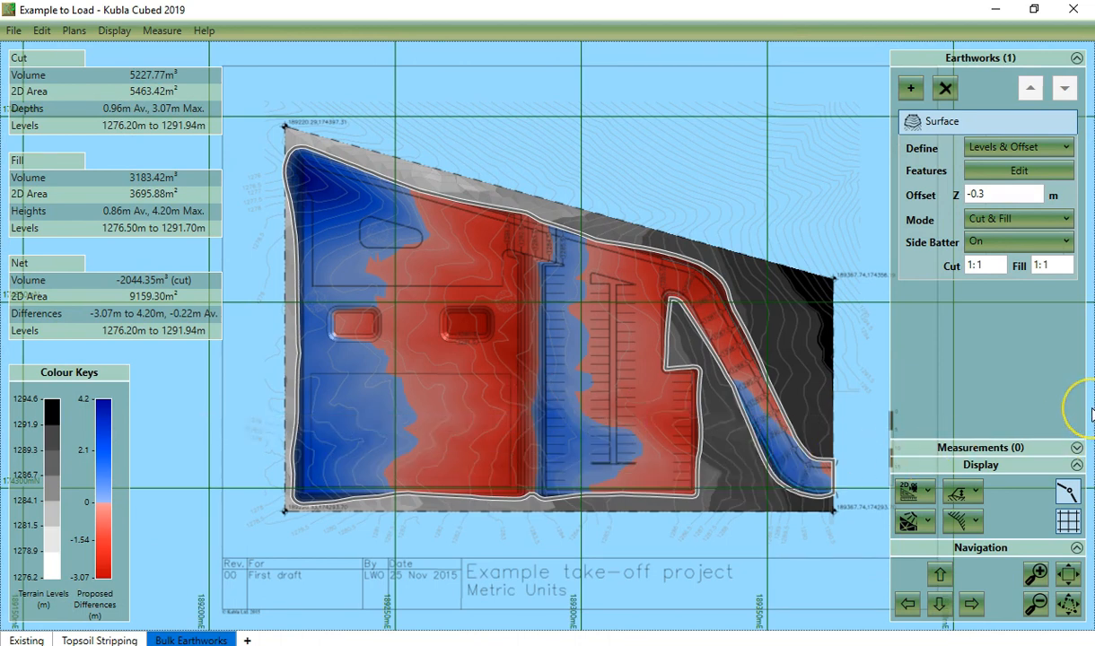